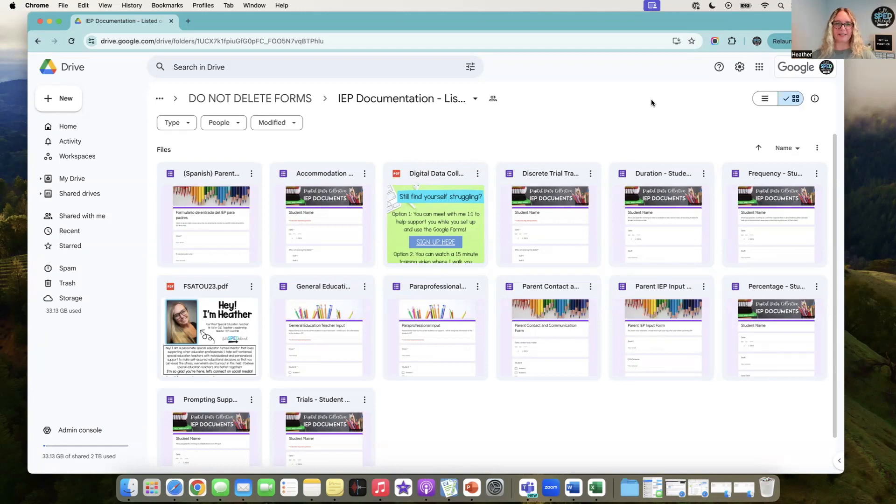
Preview the Digital Data Collection HELP PDF from the IEP Documentation folder and scroll through it
double_click(434, 217)
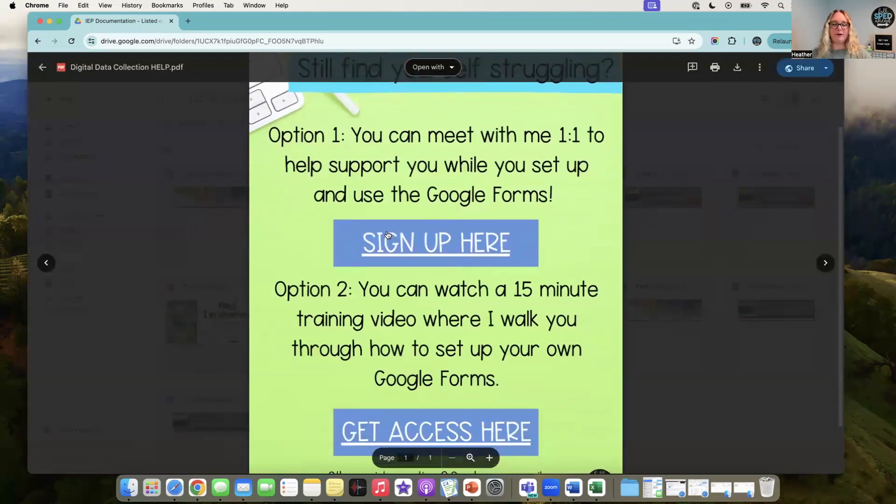
scroll(down, 3)
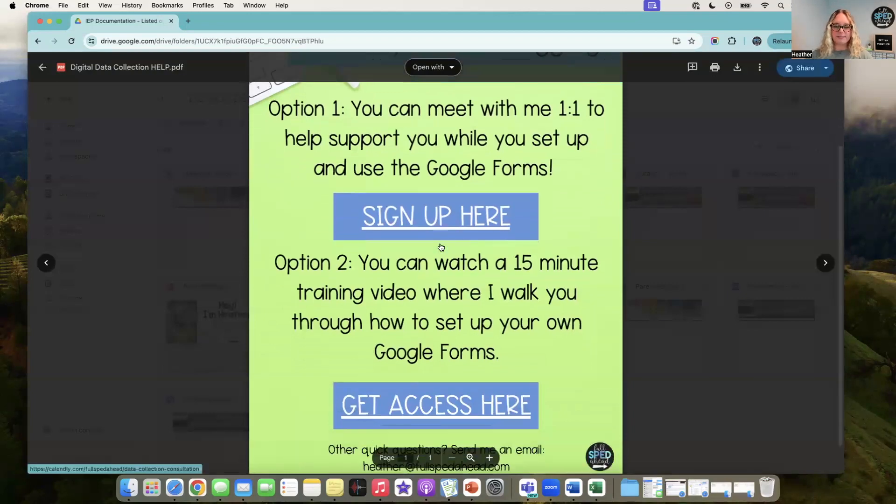
scroll(down, 3)
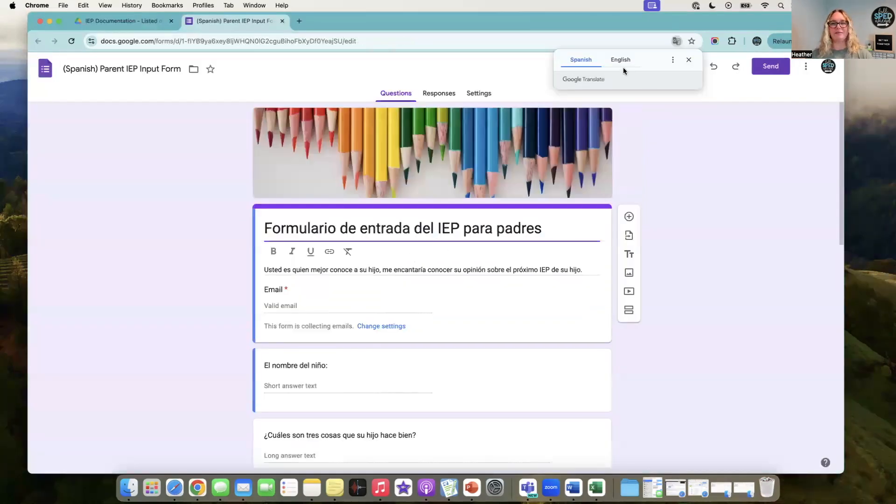
Scroll through the English Parent IEP Input Form questions, then switch to the Spanish version
click(118, 21)
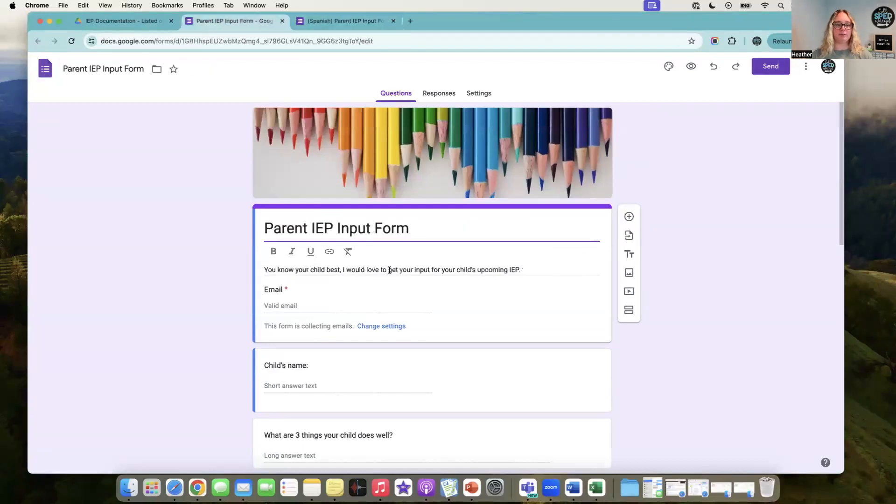
scroll(down, 3)
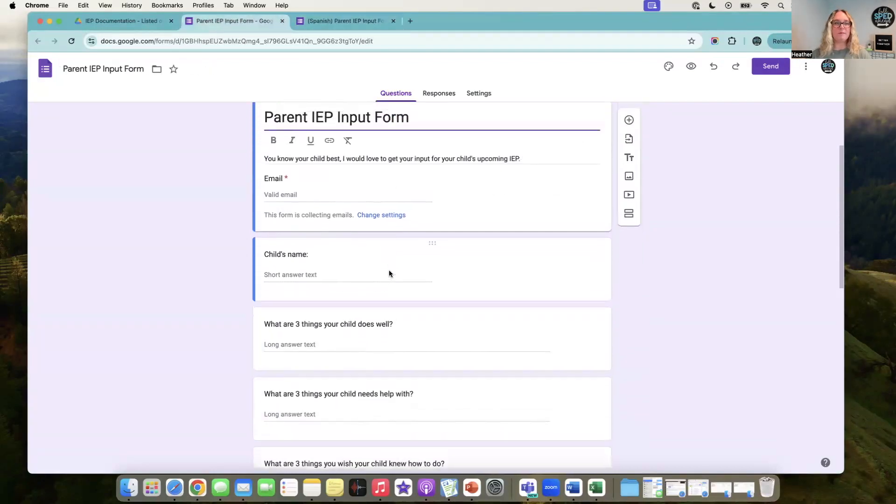
scroll(down, 3)
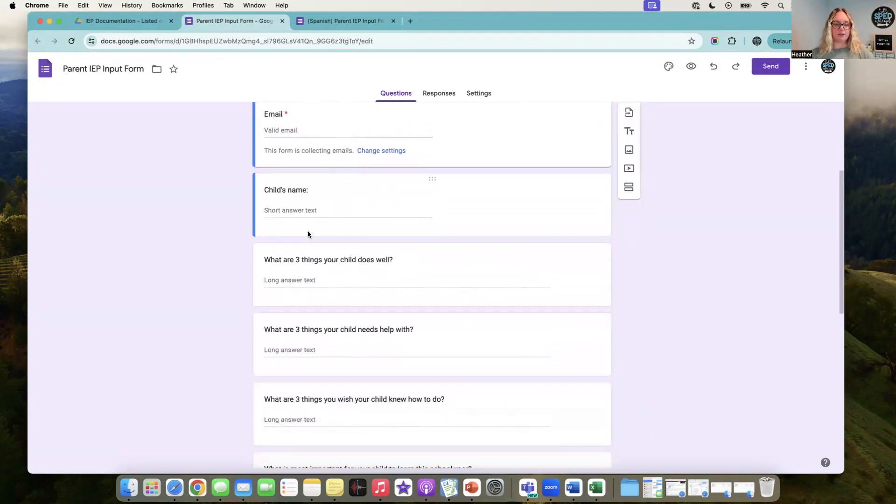
scroll(down, 3)
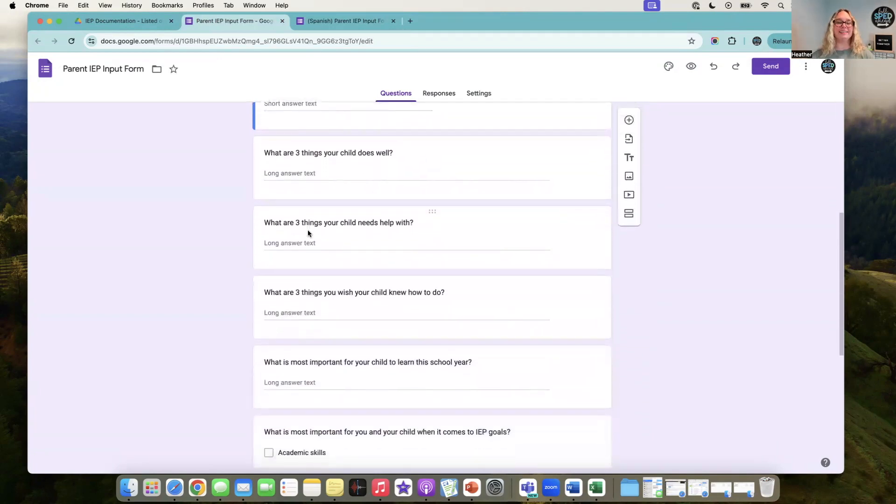
scroll(down, 3)
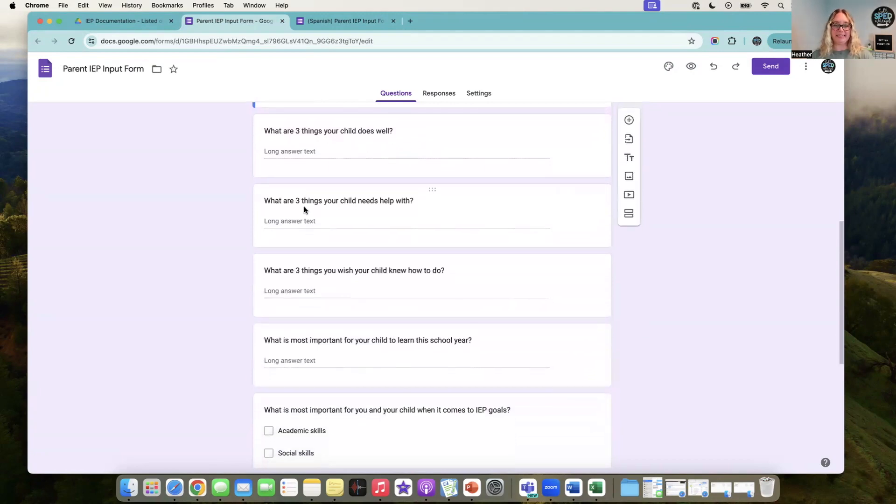
scroll(down, 3)
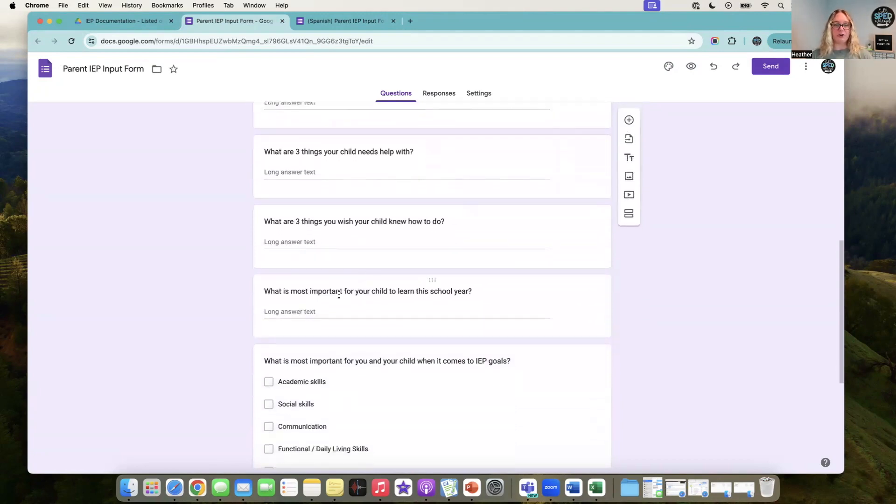
scroll(down, 3)
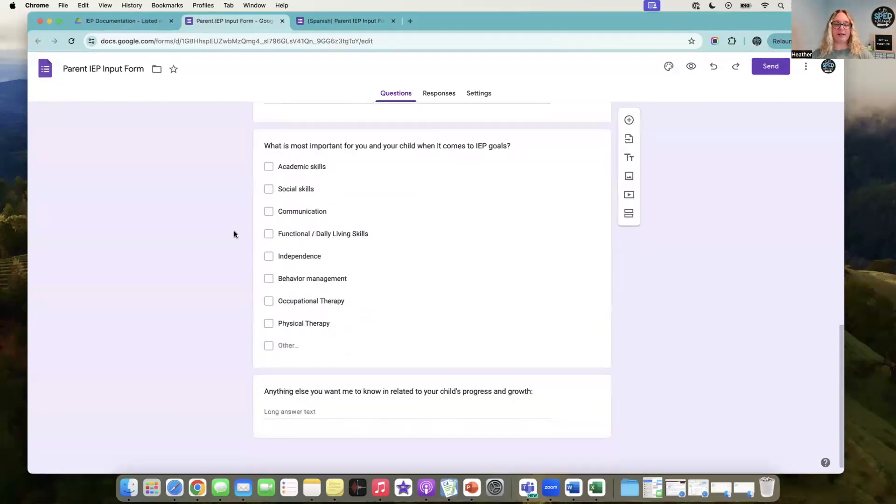
mouse_move(309, 391)
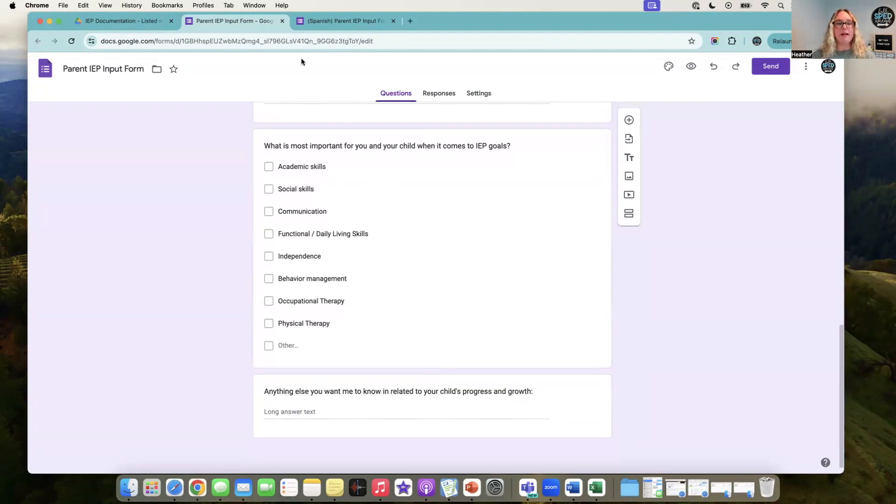
click(343, 20)
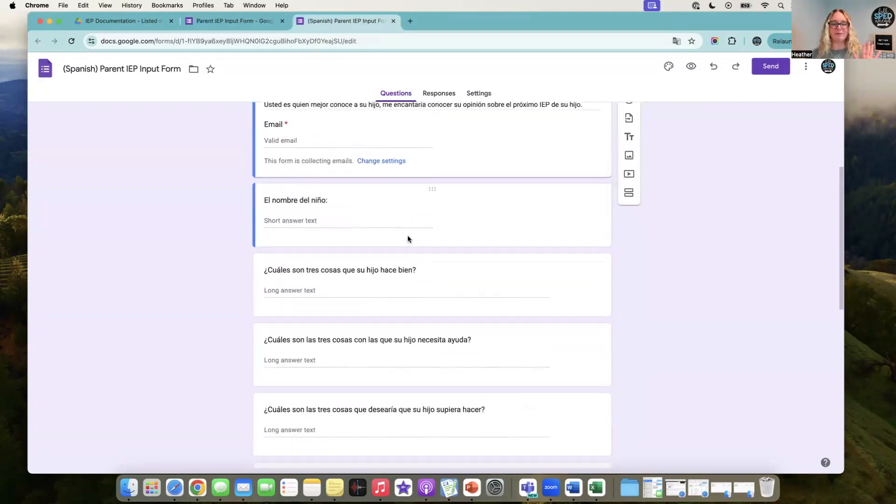
click(393, 20)
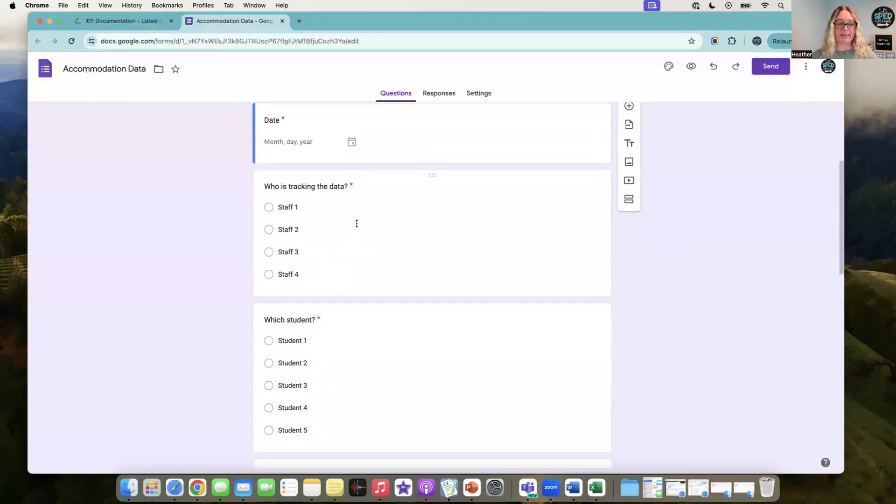
Scroll the Accommodation Data form down to the accommodation-type and 'What was the task?' questions
scroll(down, 3)
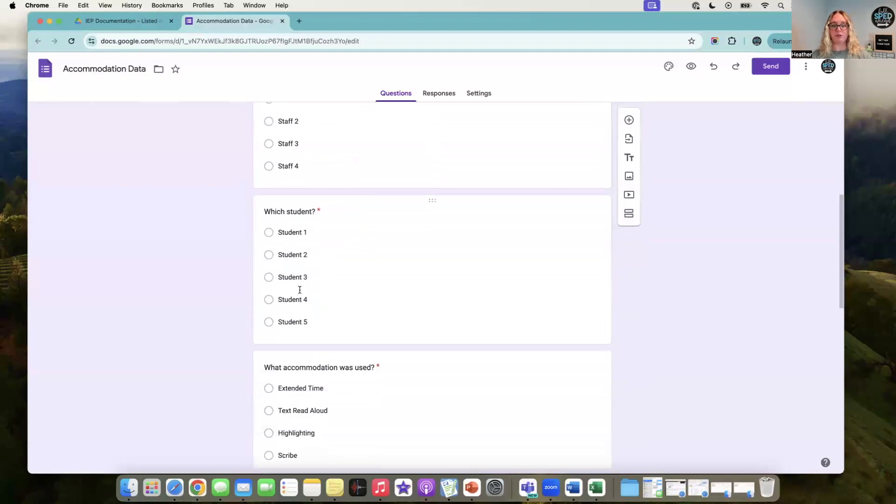
scroll(down, 3)
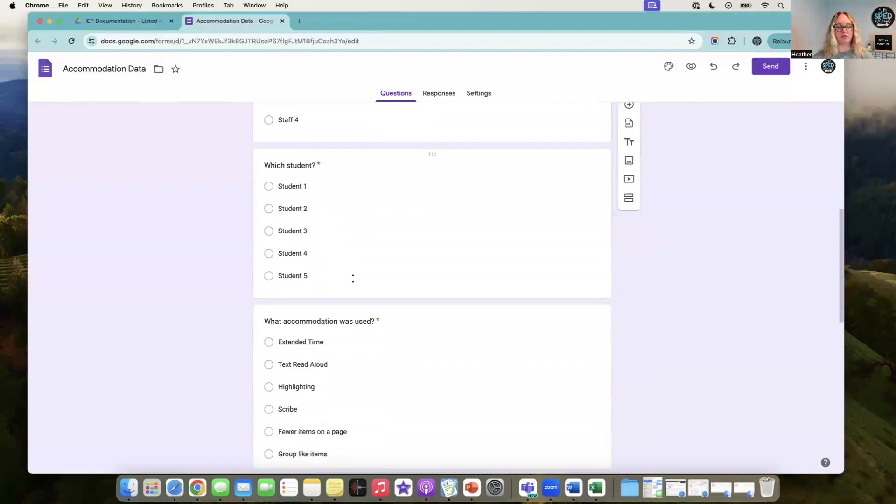
scroll(down, 3)
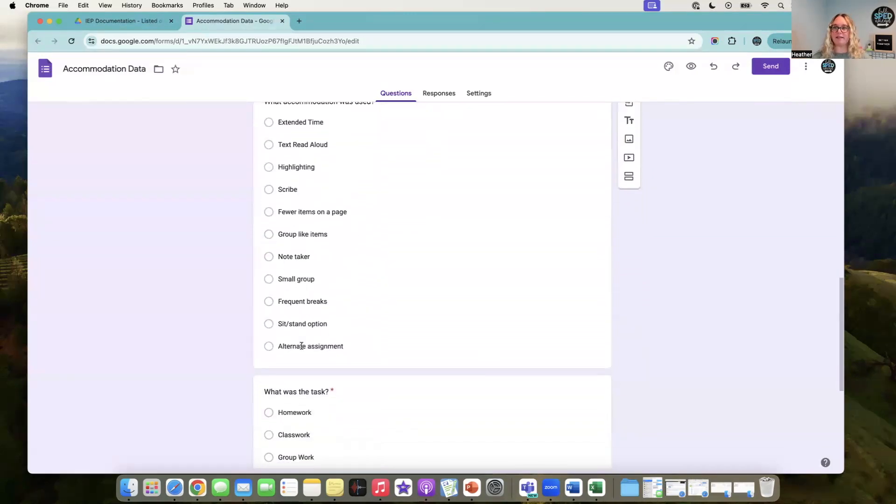
scroll(down, 3)
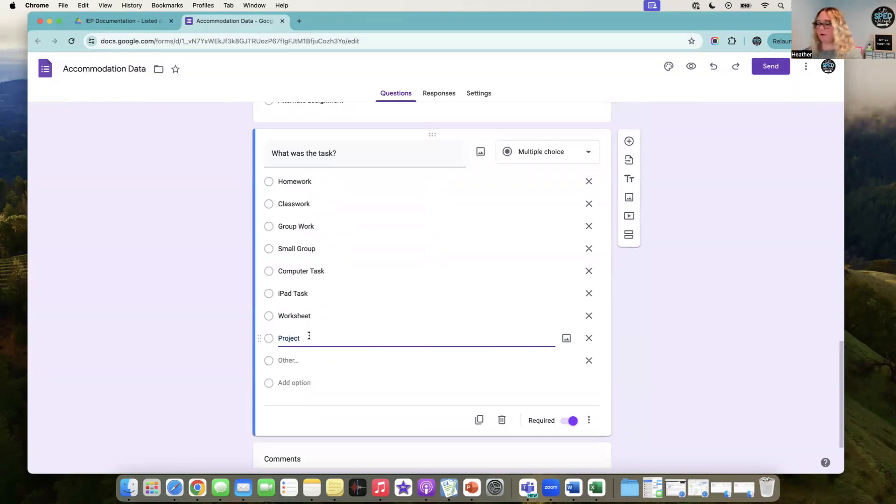
Add a 'Test' answer choice after Project in the task question
text(Test)
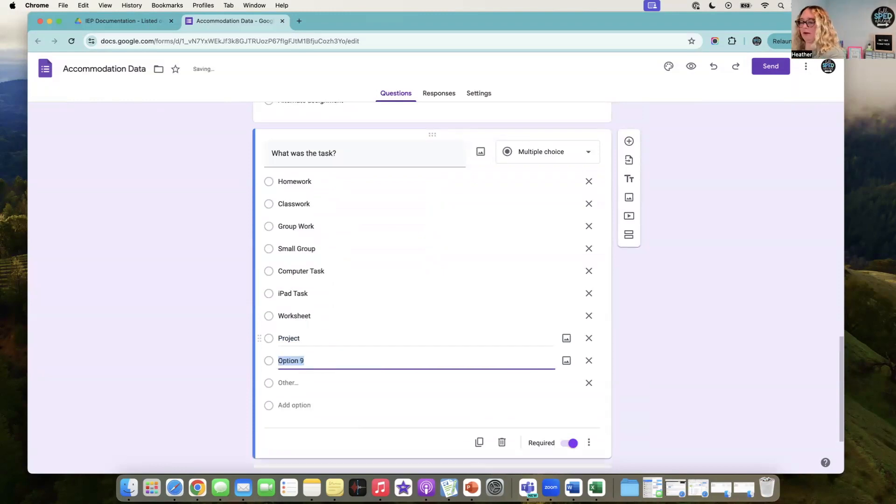
text(Test)
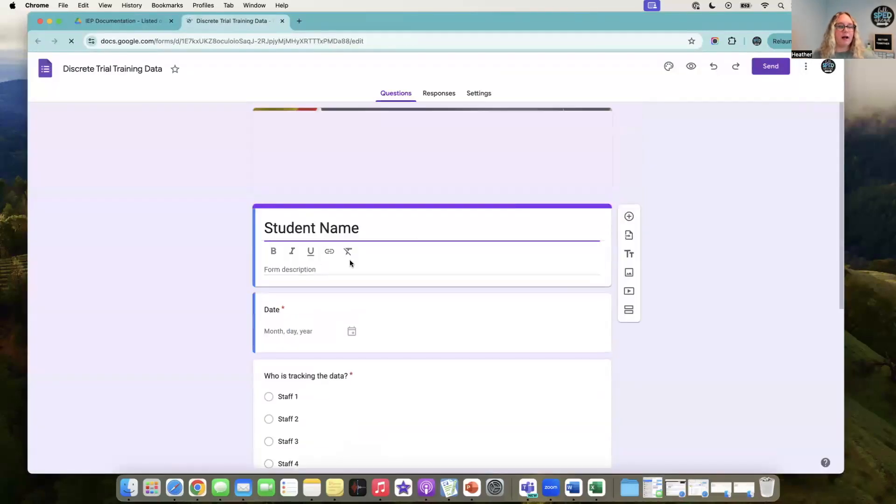
Scroll through the sections of the Duration - Student Goals form
scroll(down, 3)
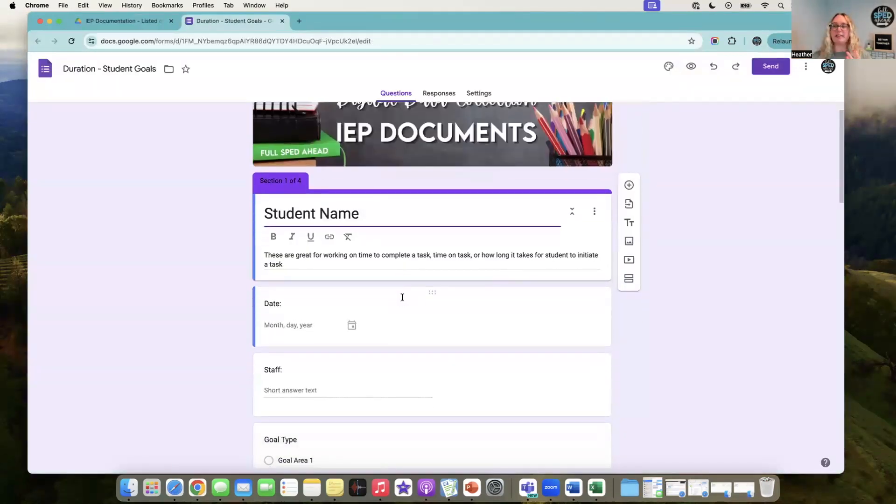
scroll(down, 3)
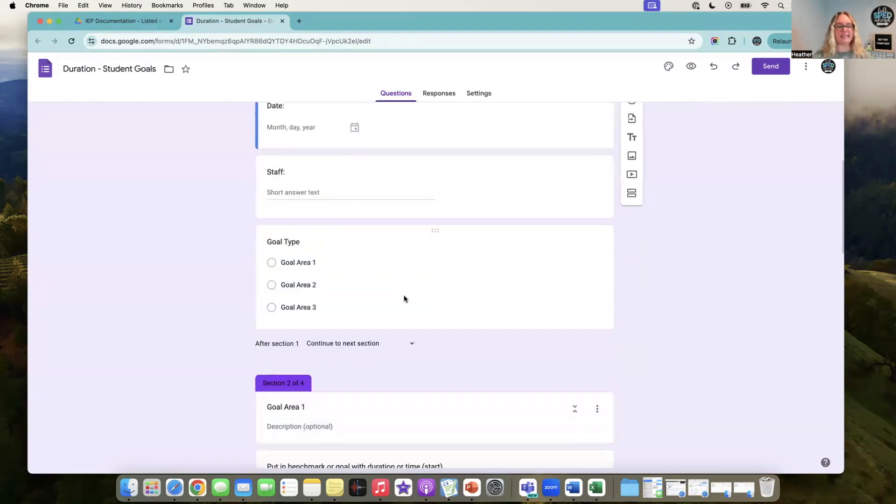
scroll(down, 3)
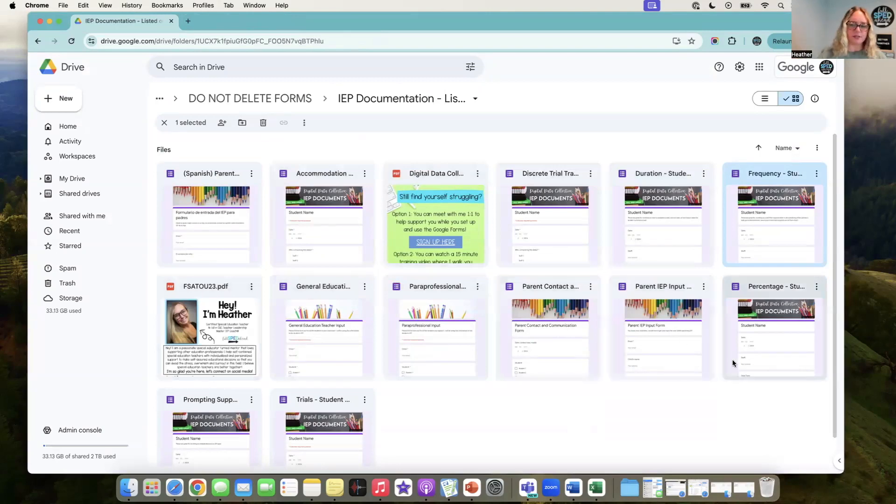
Open the Percentage - Student Goals form and scroll through all its questions
double_click(774, 329)
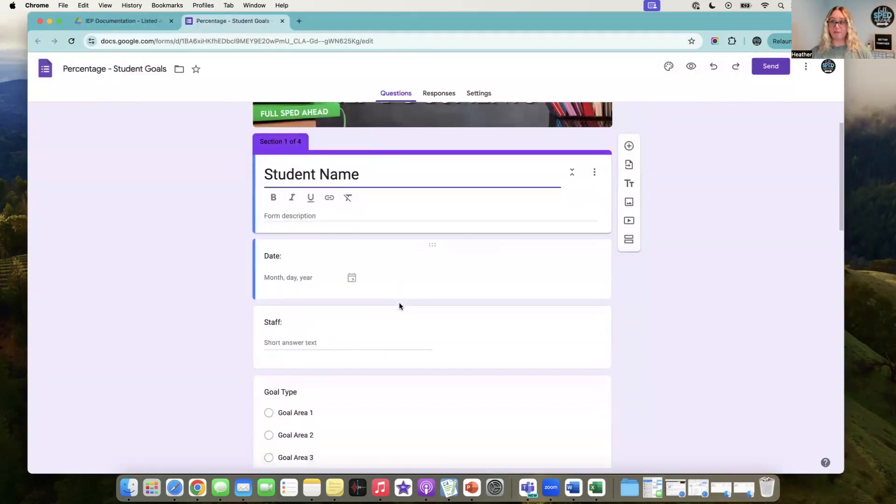
scroll(down, 3)
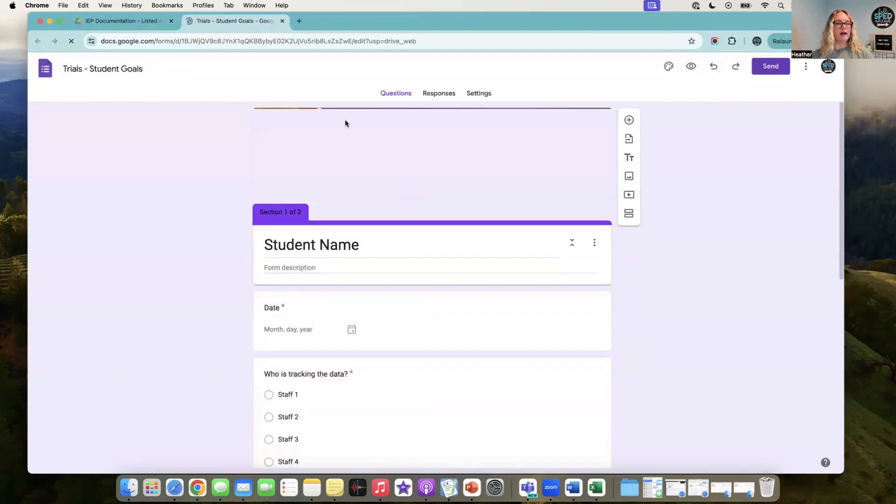
scroll(down, 3)
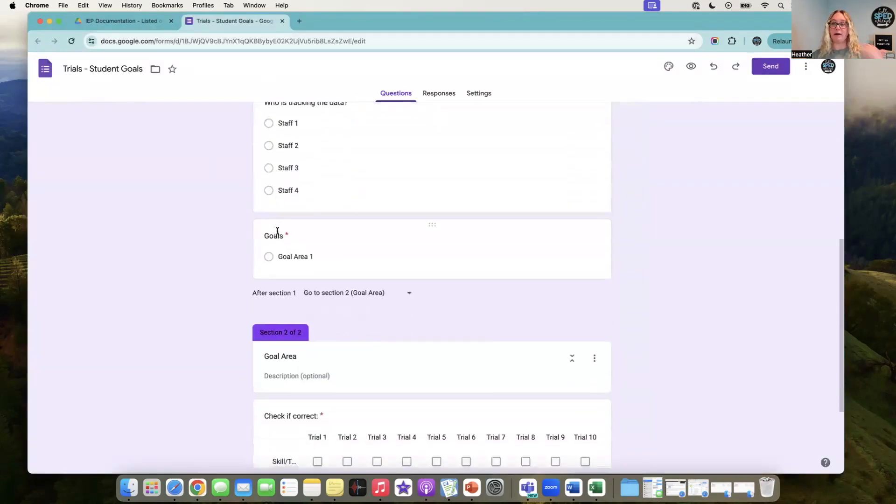
scroll(down, 3)
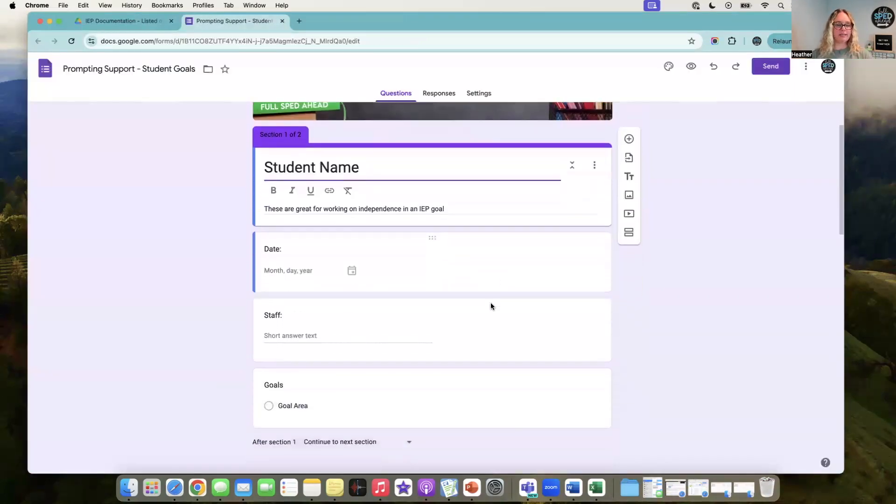
scroll(down, 3)
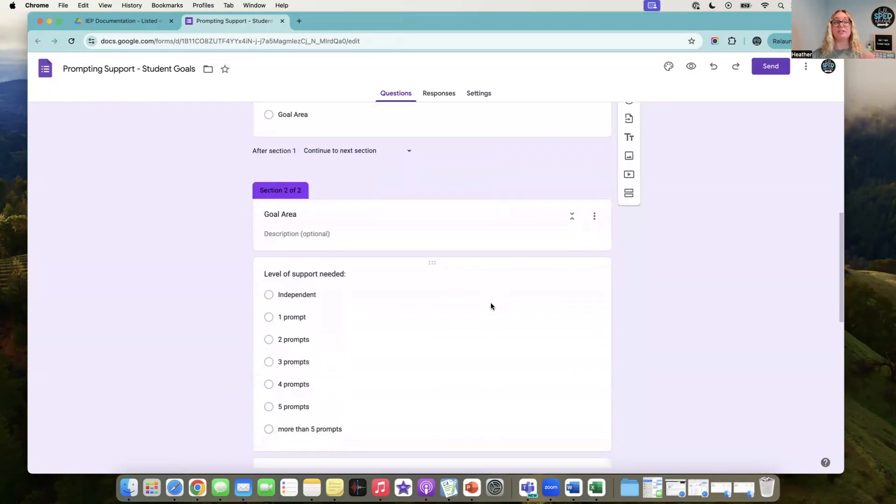
scroll(down, 3)
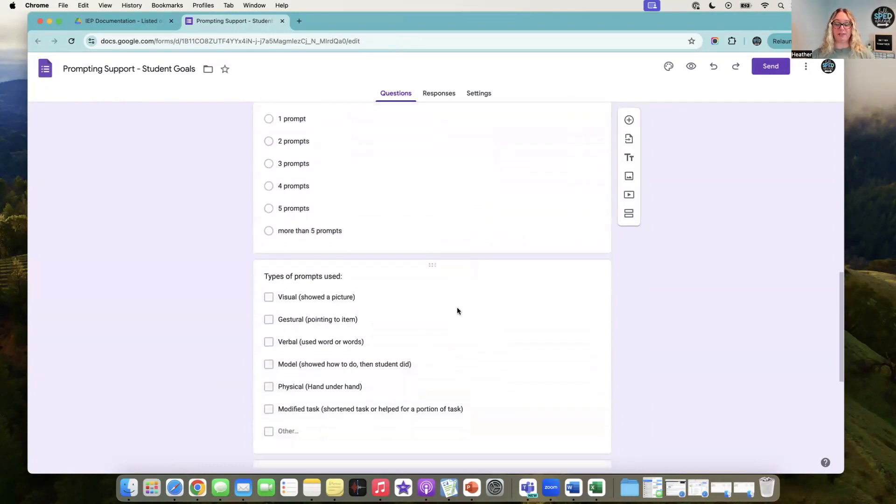
scroll(down, 3)
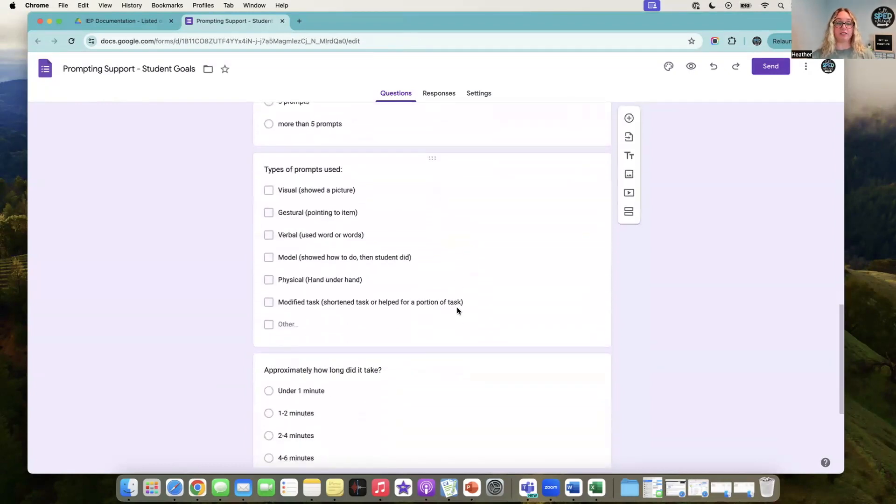
scroll(down, 3)
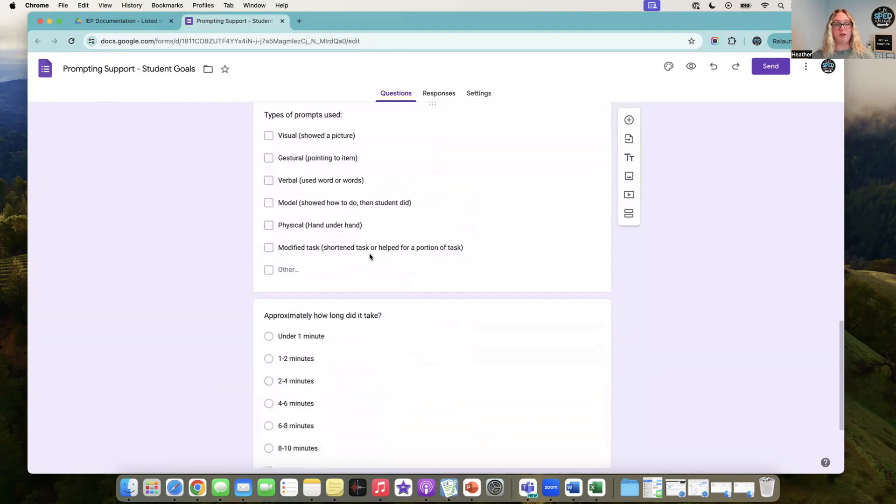
scroll(down, 3)
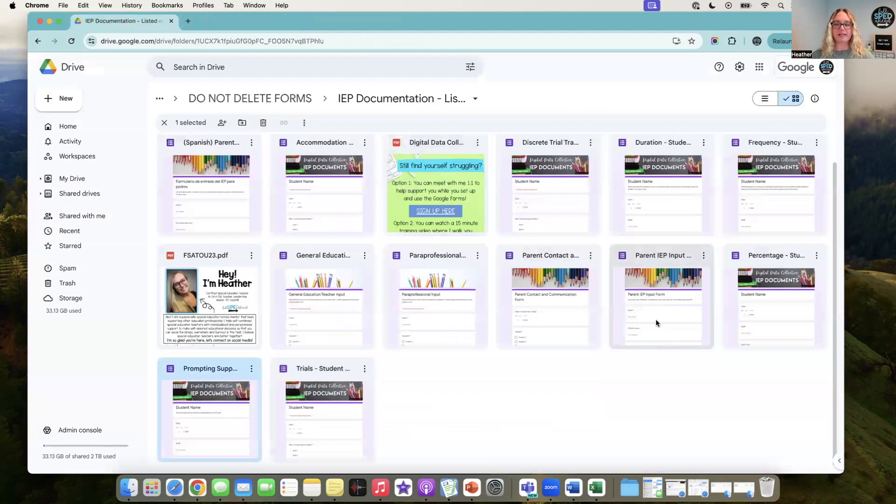
Open the Parent Contact and Communication Form and review it down to the related-services question
double_click(548, 303)
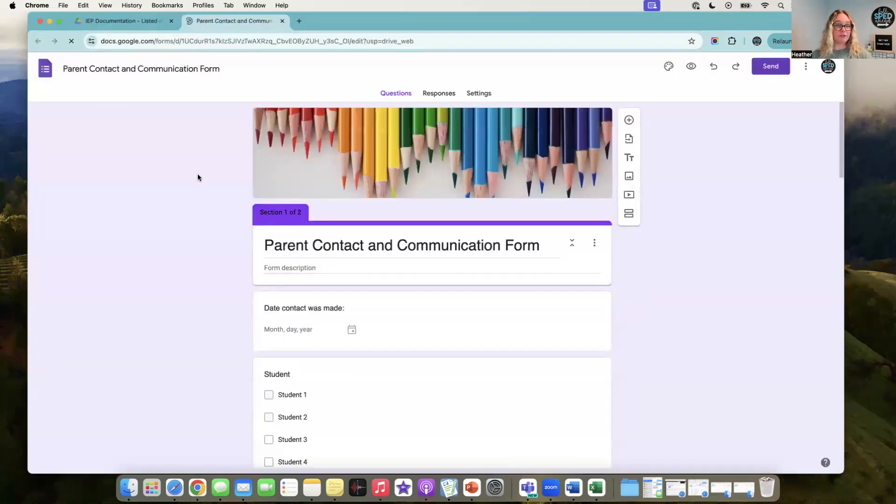
click(402, 245)
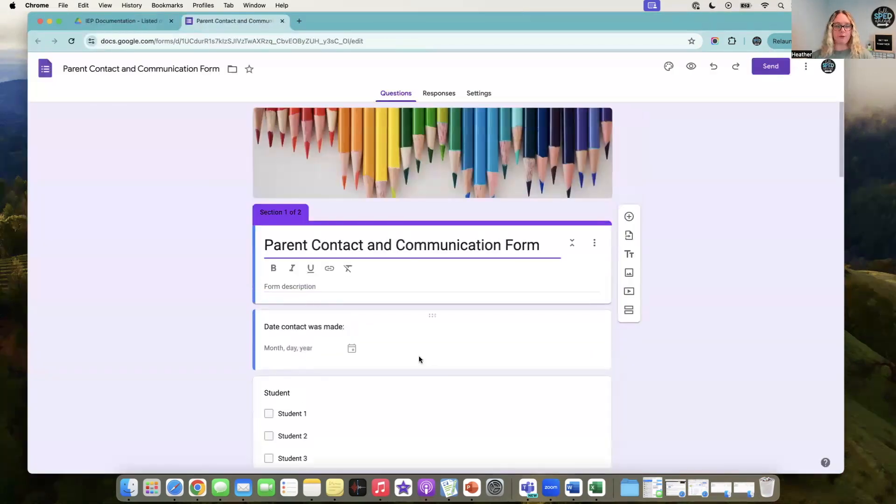
scroll(down, 3)
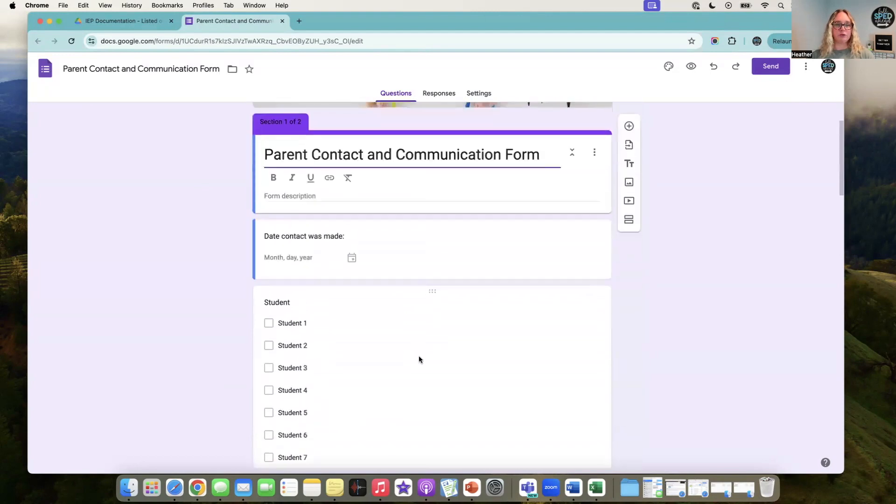
scroll(down, 3)
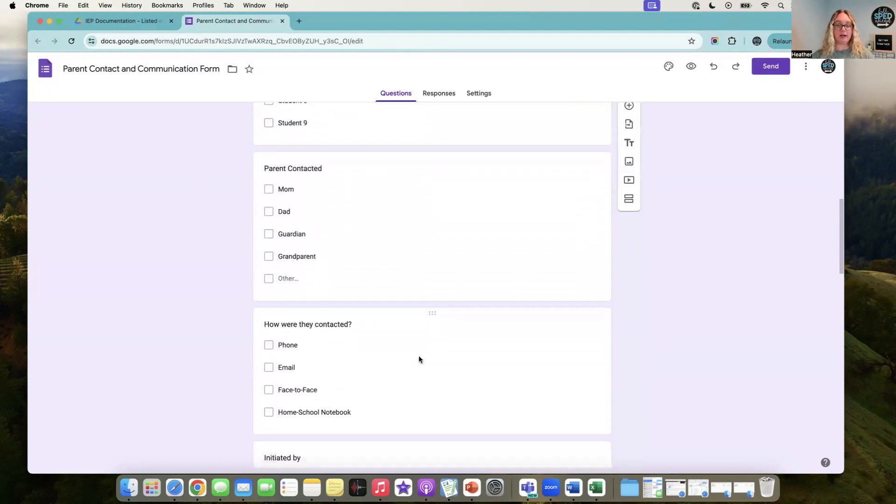
scroll(down, 3)
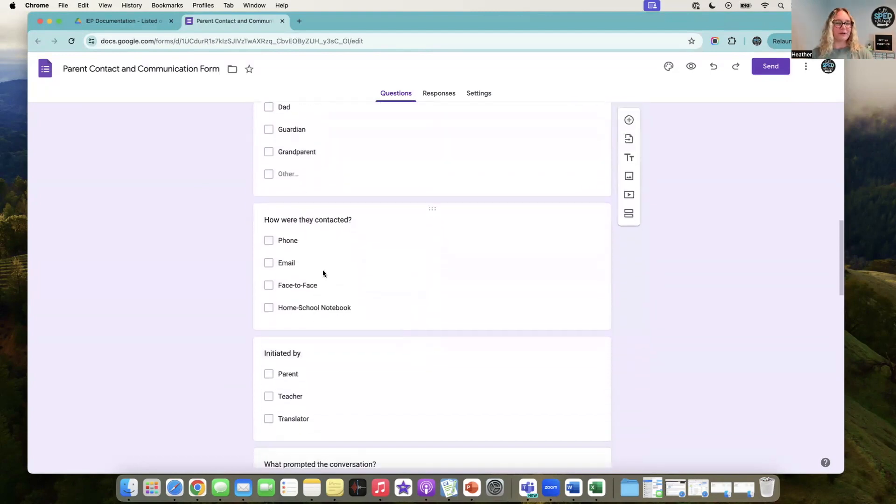
scroll(down, 3)
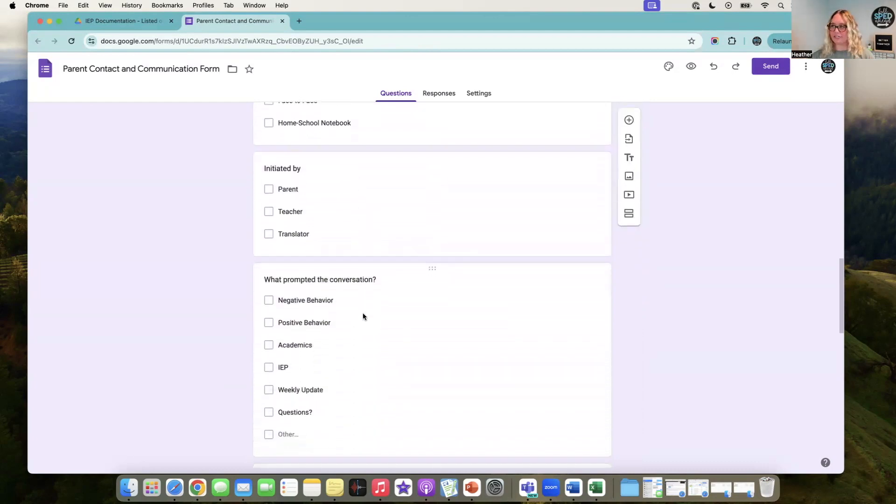
scroll(down, 3)
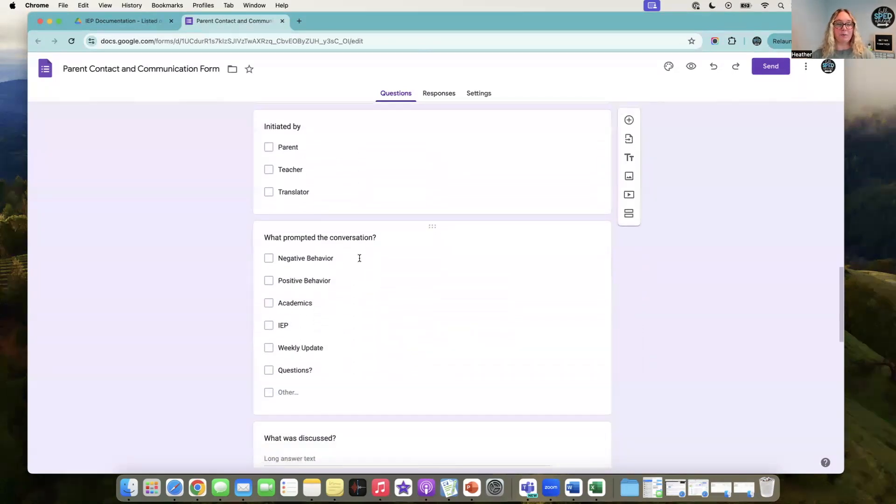
scroll(down, 3)
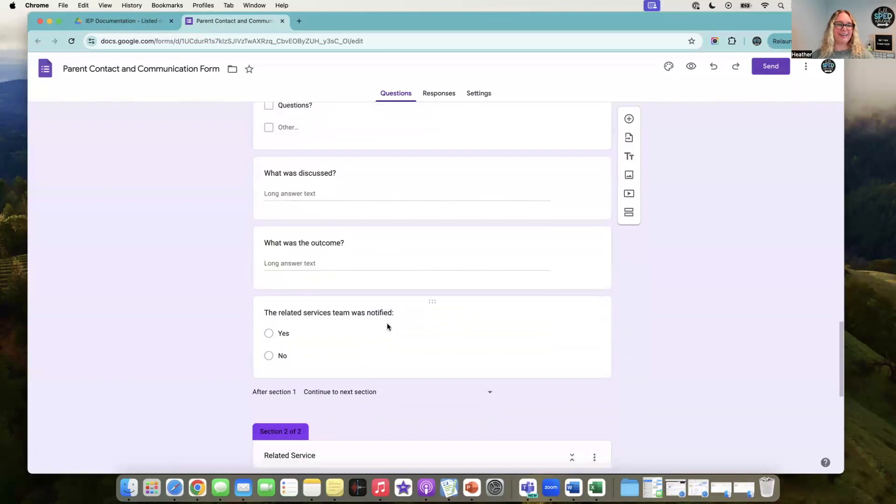
scroll(down, 3)
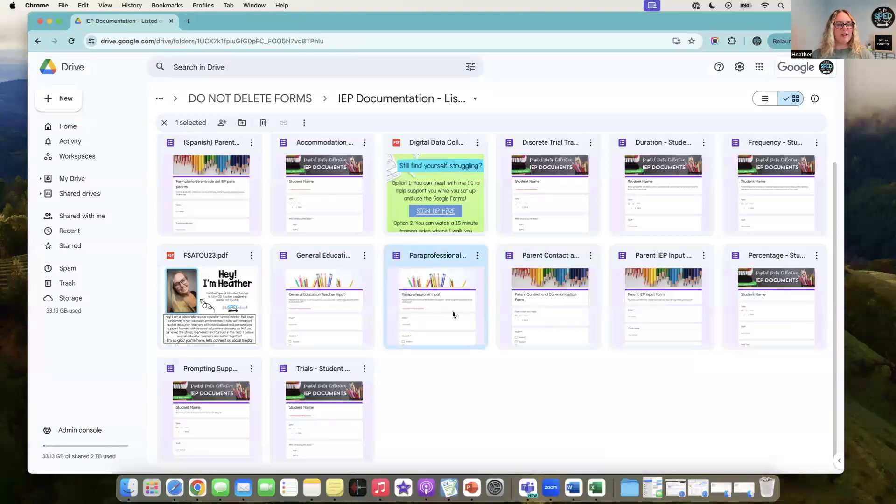
Open Paraprofessional Input, then review the General Education Teacher Input form to its final comments question
double_click(321, 295)
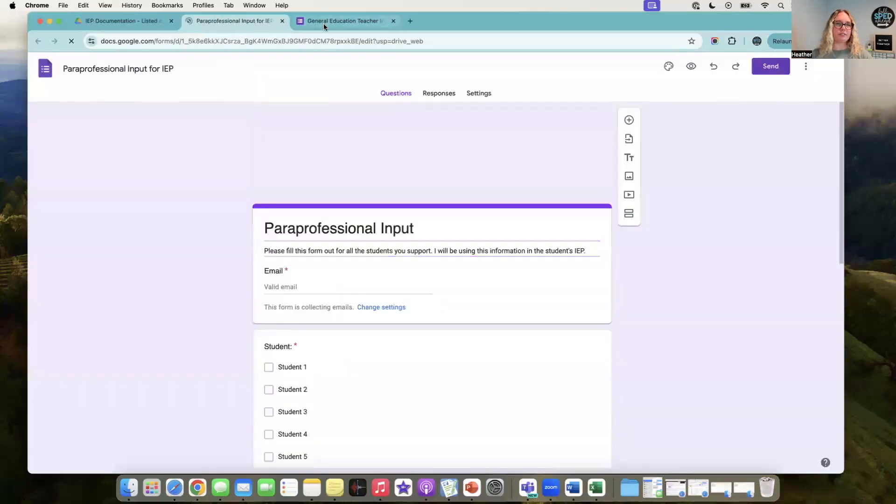
click(343, 21)
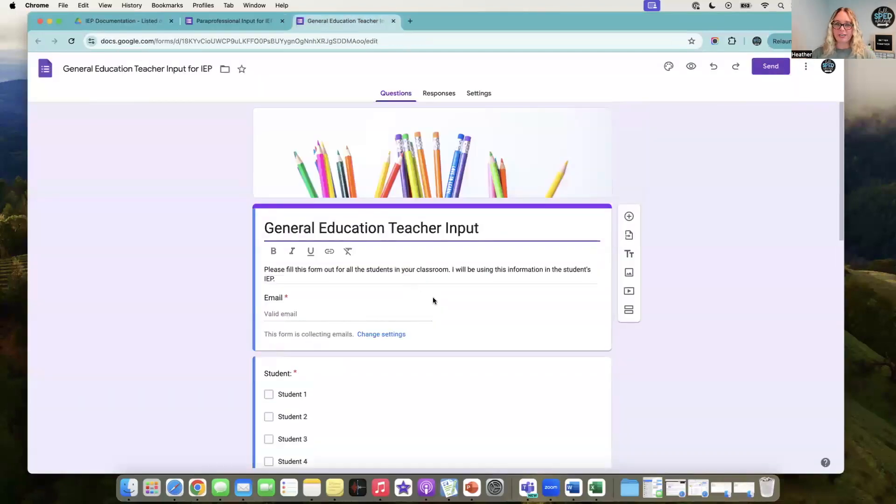
scroll(down, 3)
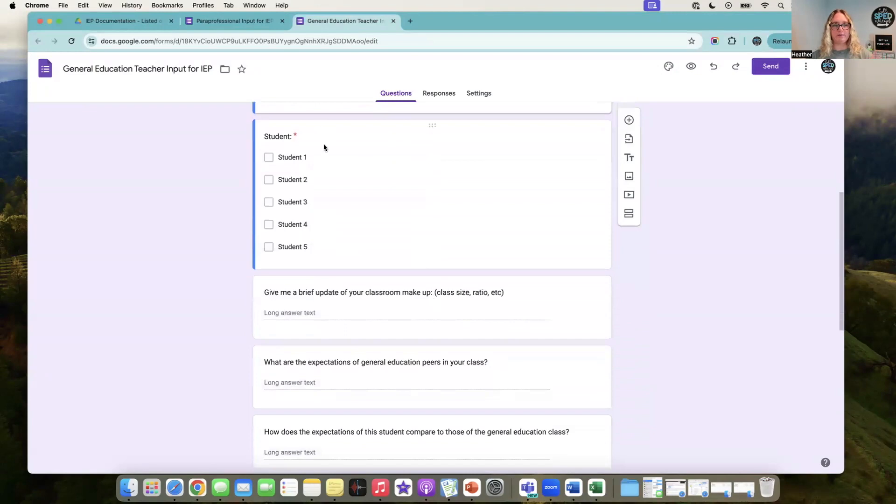
scroll(down, 3)
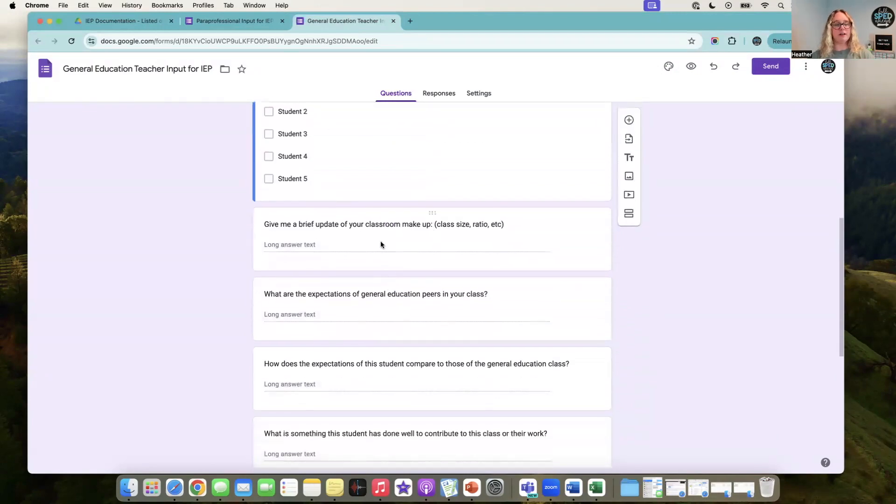
scroll(down, 3)
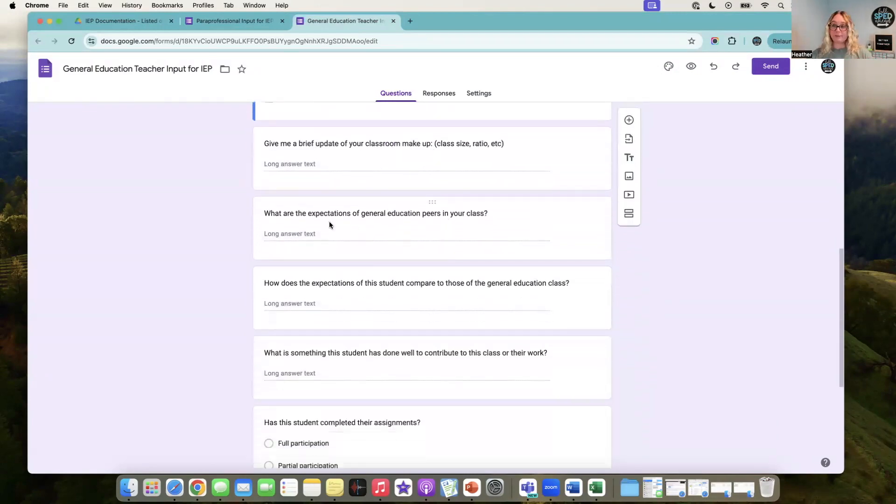
scroll(down, 3)
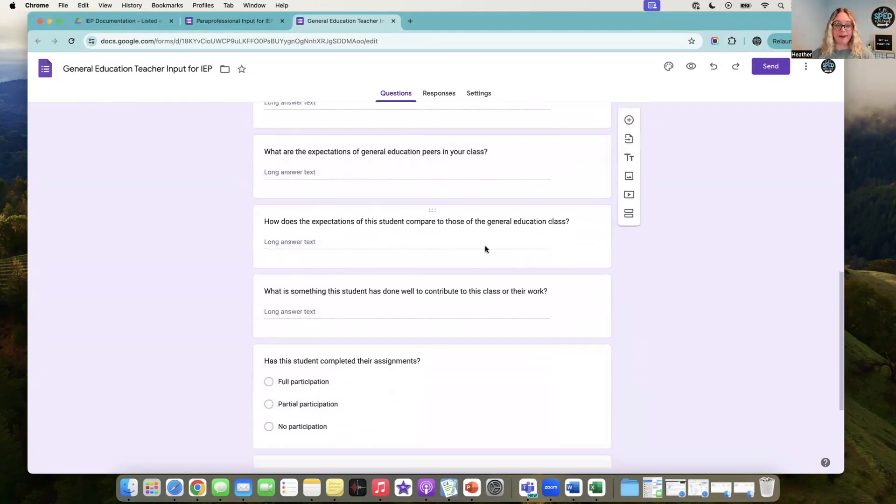
scroll(down, 3)
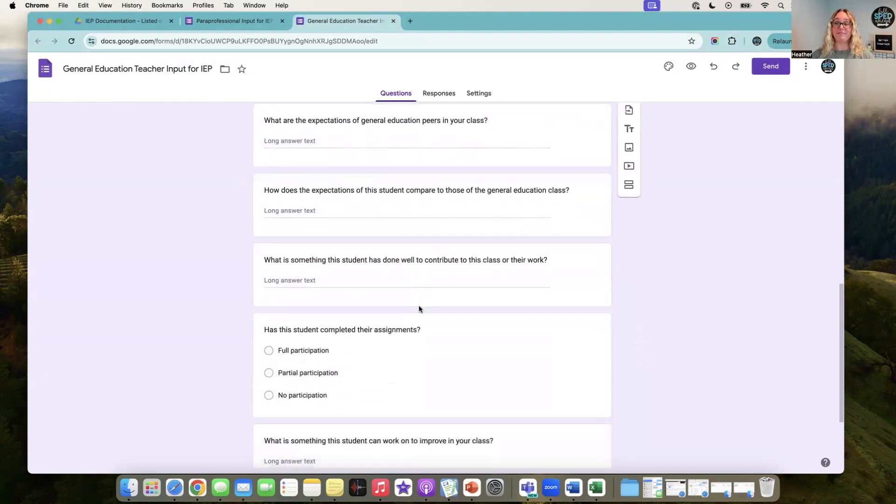
scroll(down, 3)
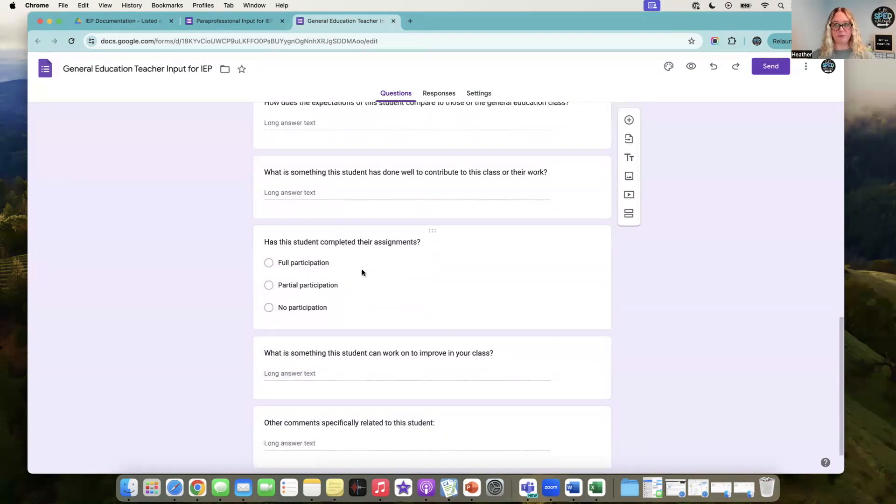
scroll(down, 3)
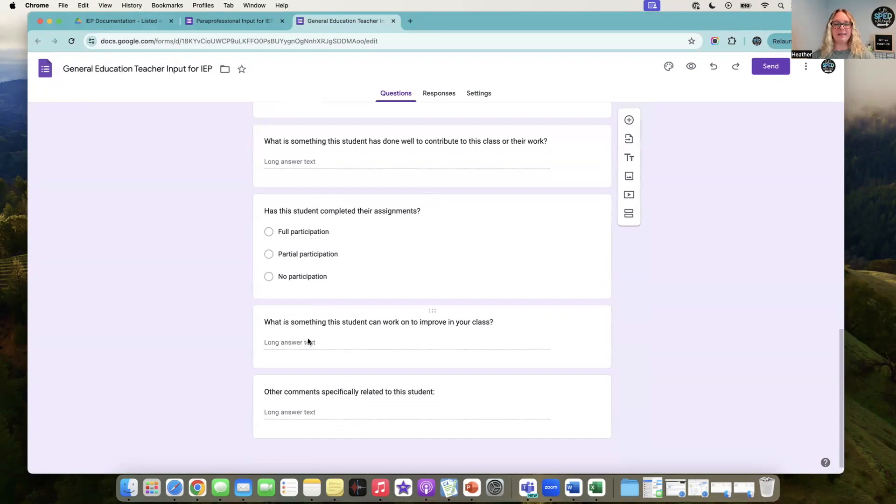
mouse_move(395, 325)
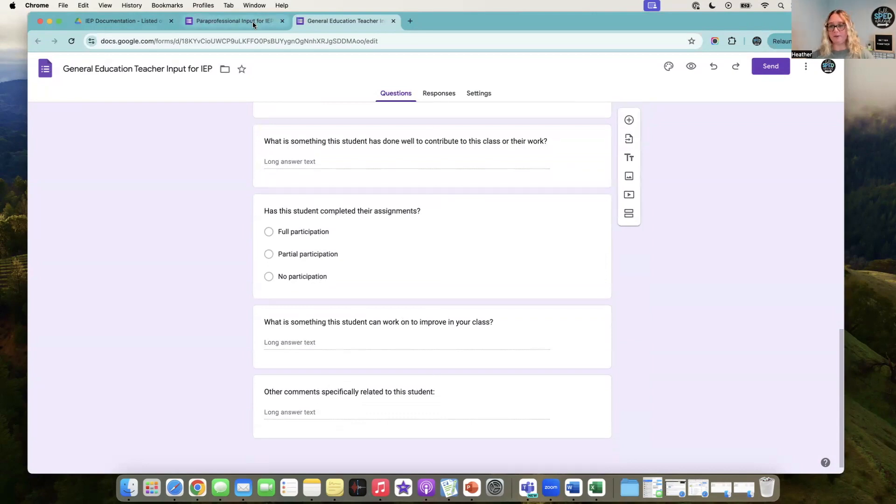
Review the Paraprofessional Input questions through the improvement question, then close the form
click(234, 20)
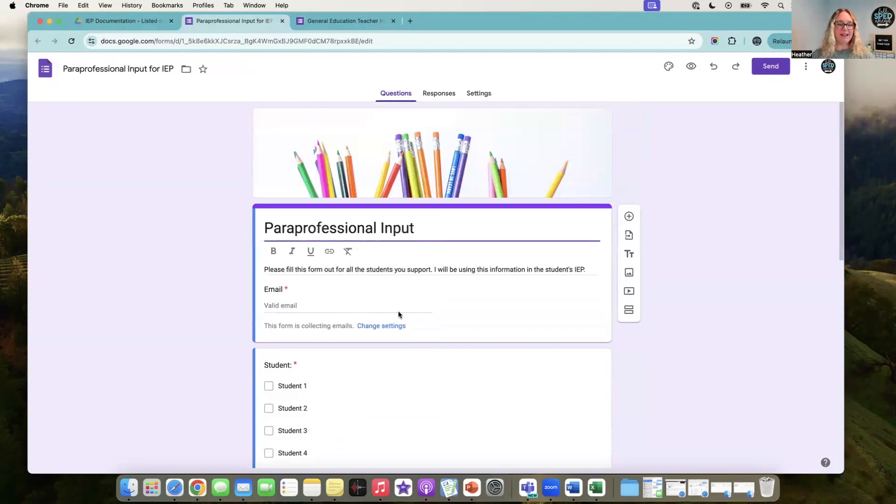
scroll(down, 3)
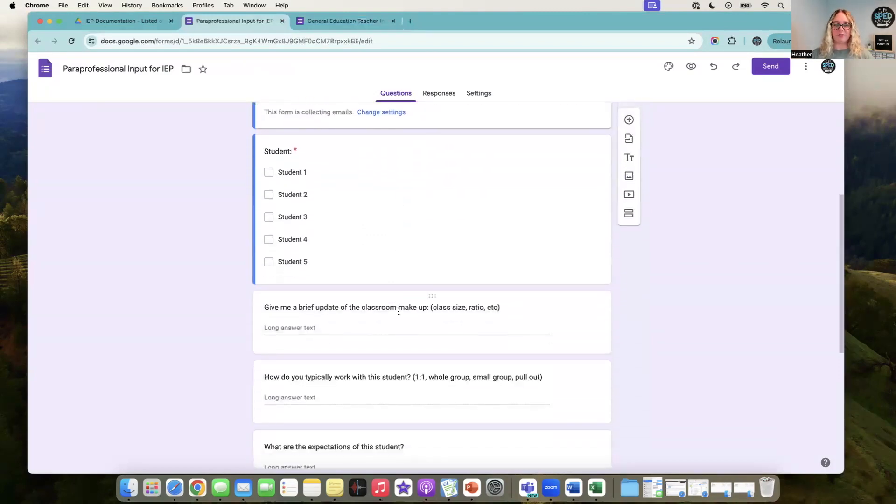
scroll(down, 3)
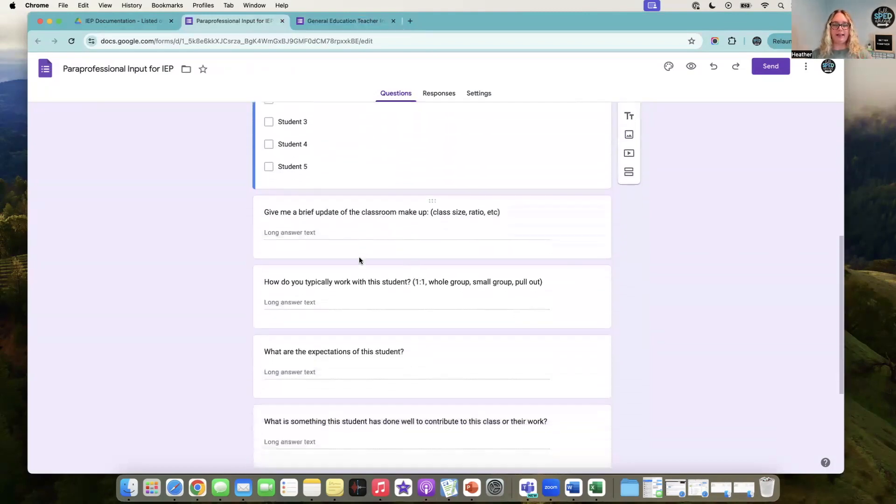
scroll(down, 3)
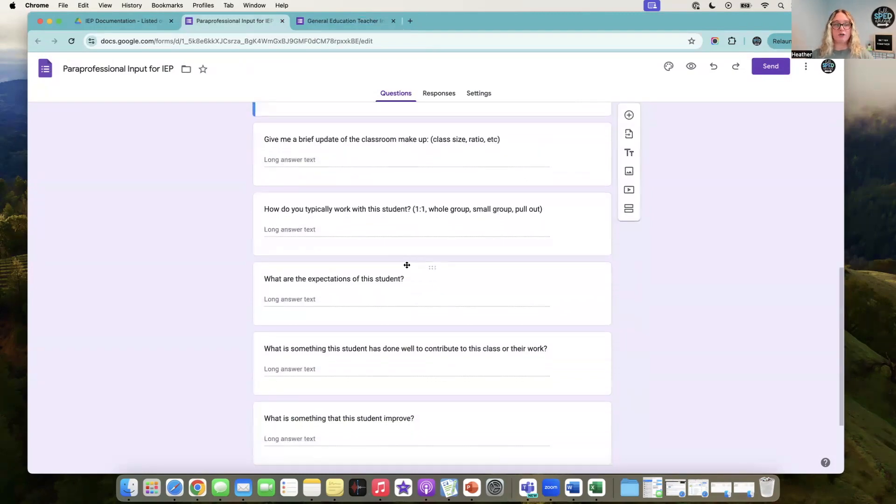
scroll(down, 3)
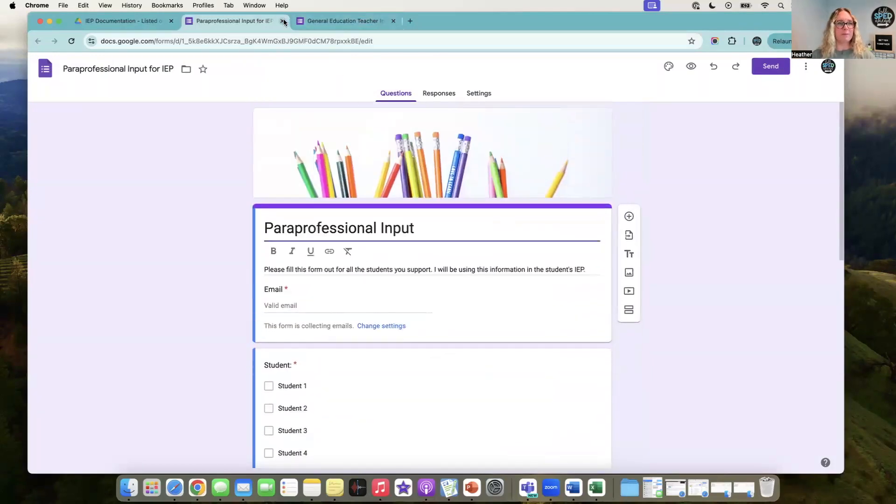
click(279, 21)
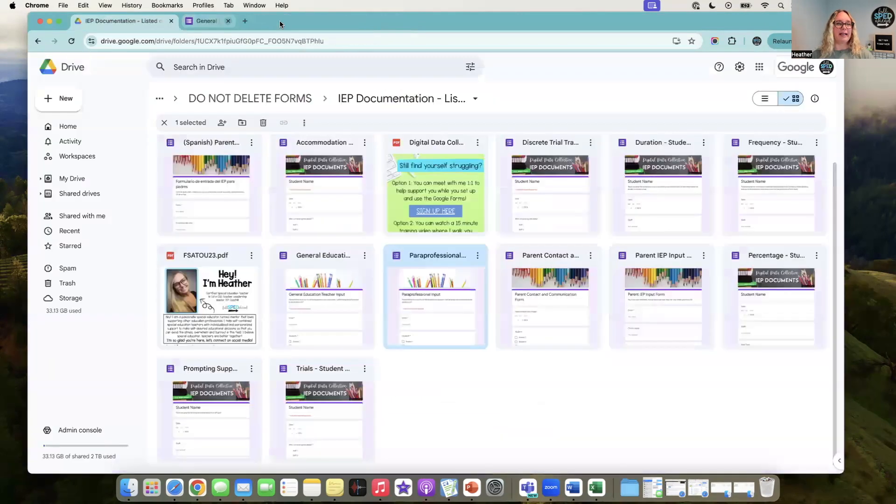